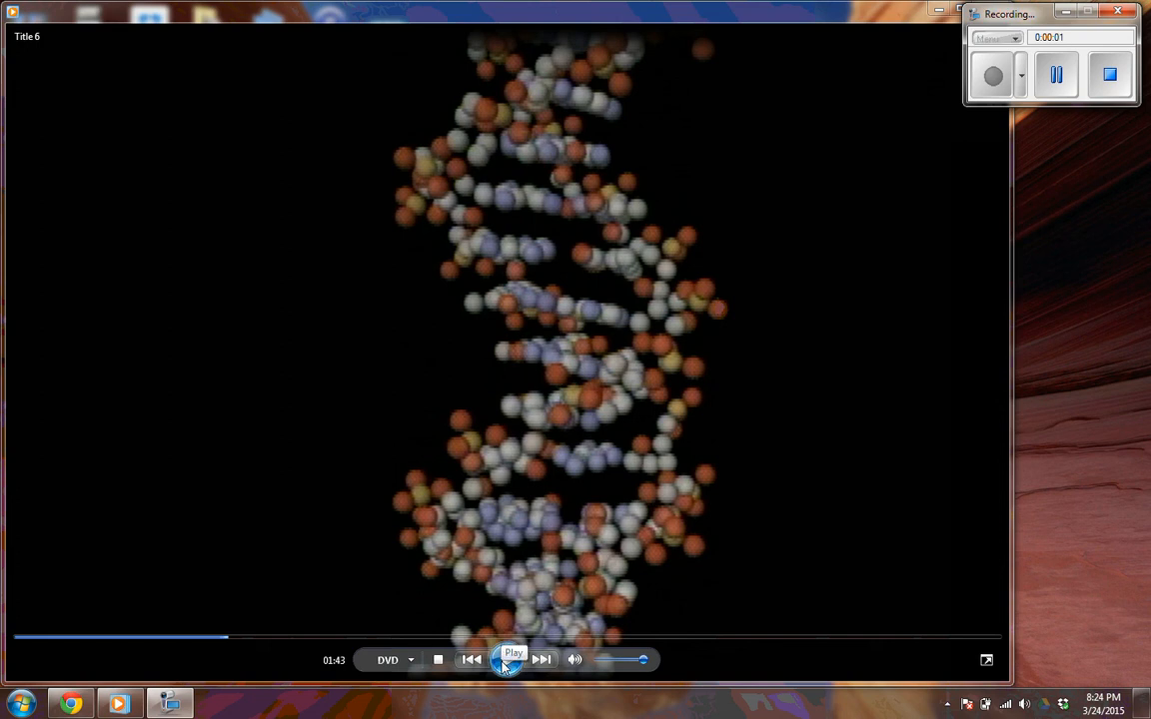
Resume playing the DVD title so the rotating DNA helix advances past 01:49.
click(512, 659)
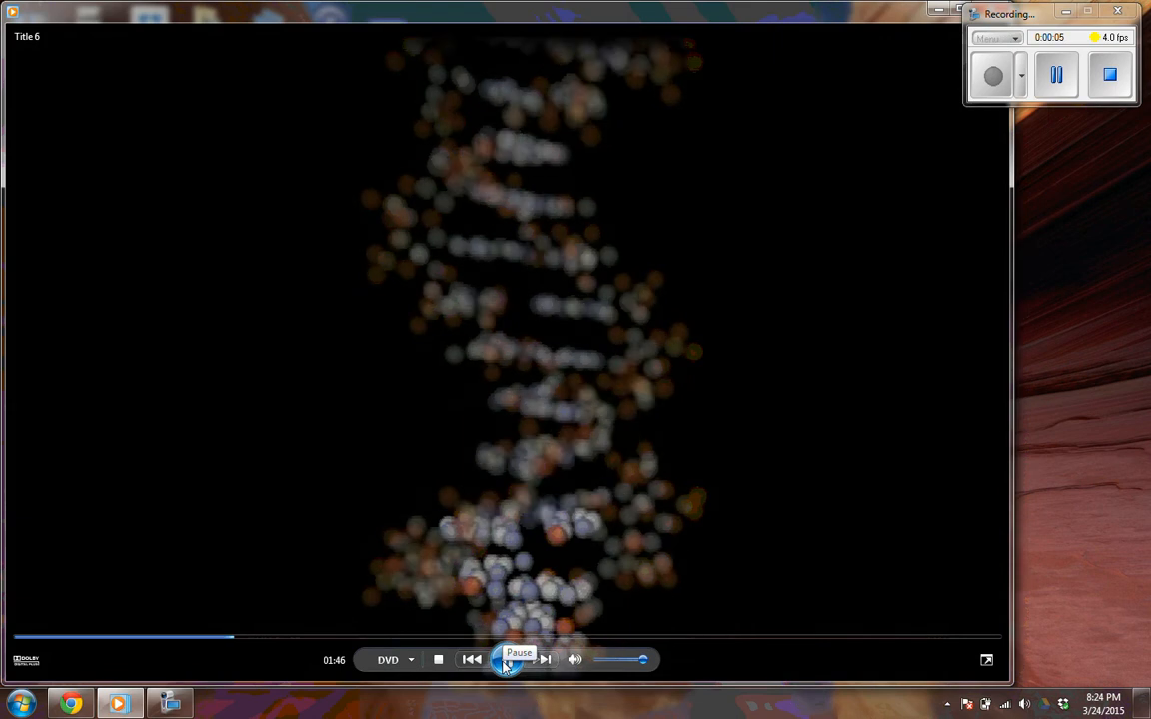
click(505, 660)
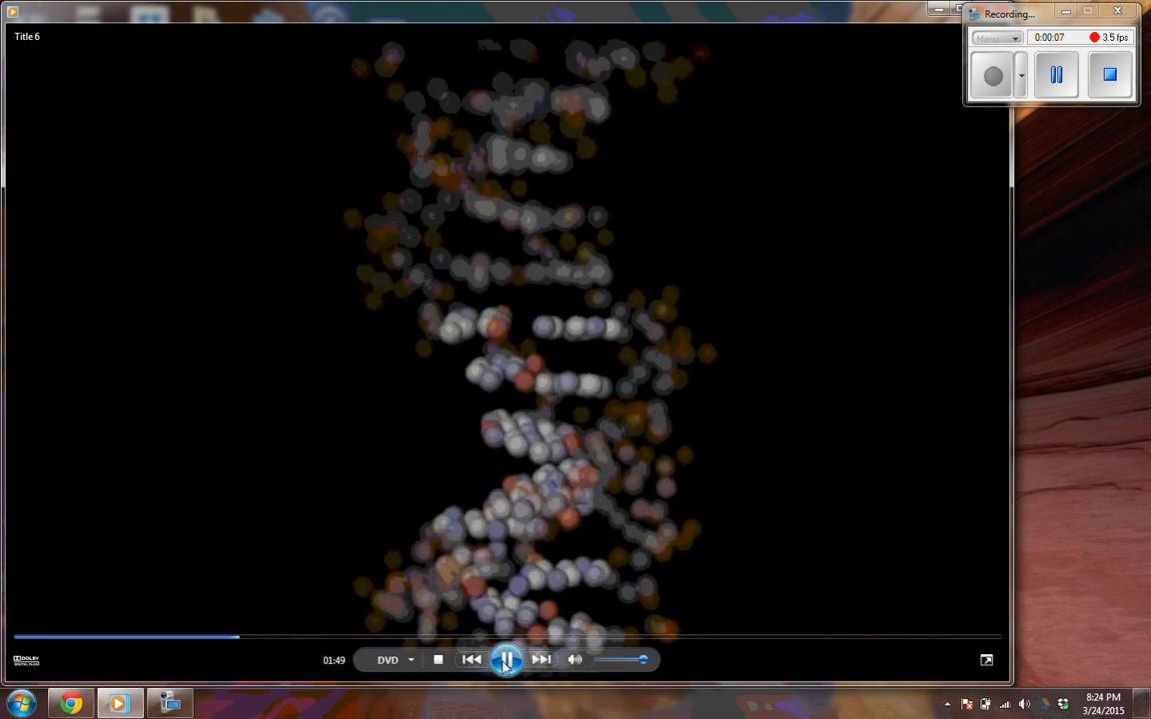